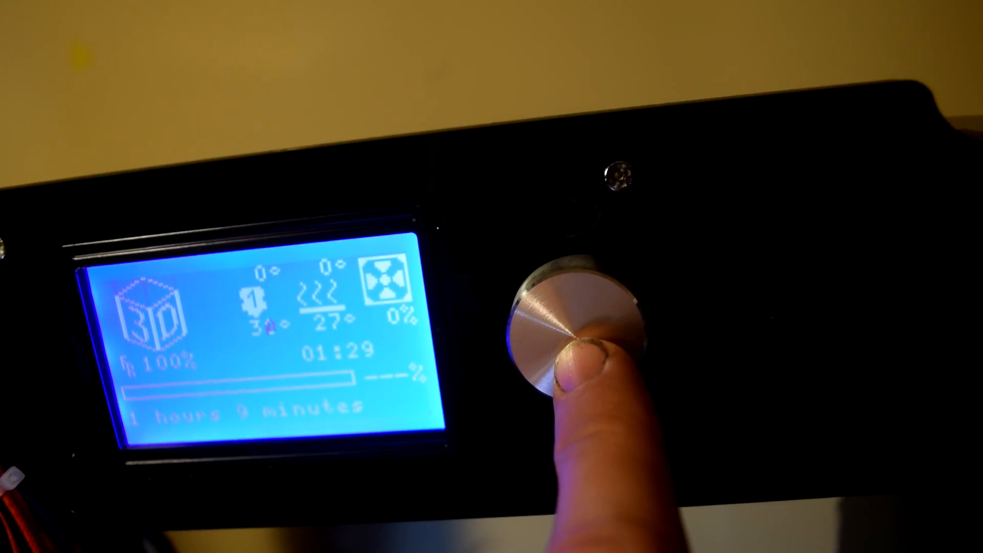
# Open the main menu listing Info Screen, Prepare, Position, Control and Configuration
pyautogui.click(580, 326)
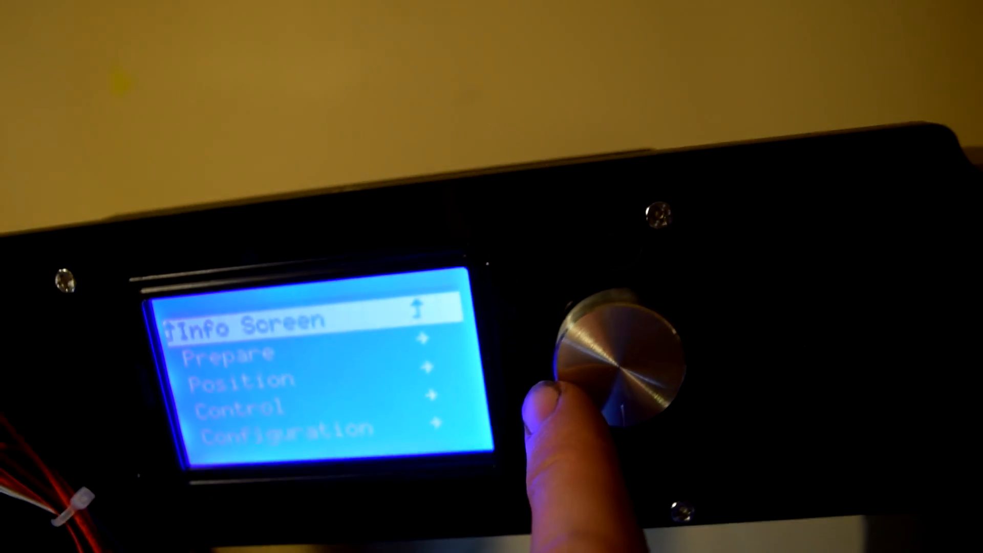